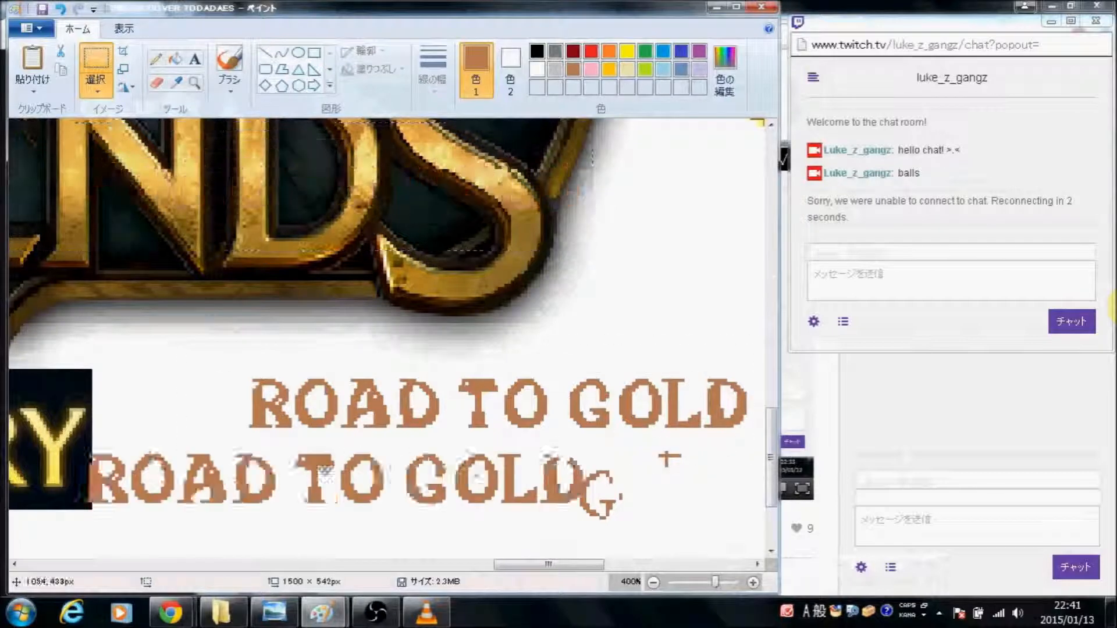
# Drag the copied ROAD TO GOLD lettering below the original and add a spare R beside it.
pyautogui.moveTo(321, 477); pyautogui.dragTo(442, 523)
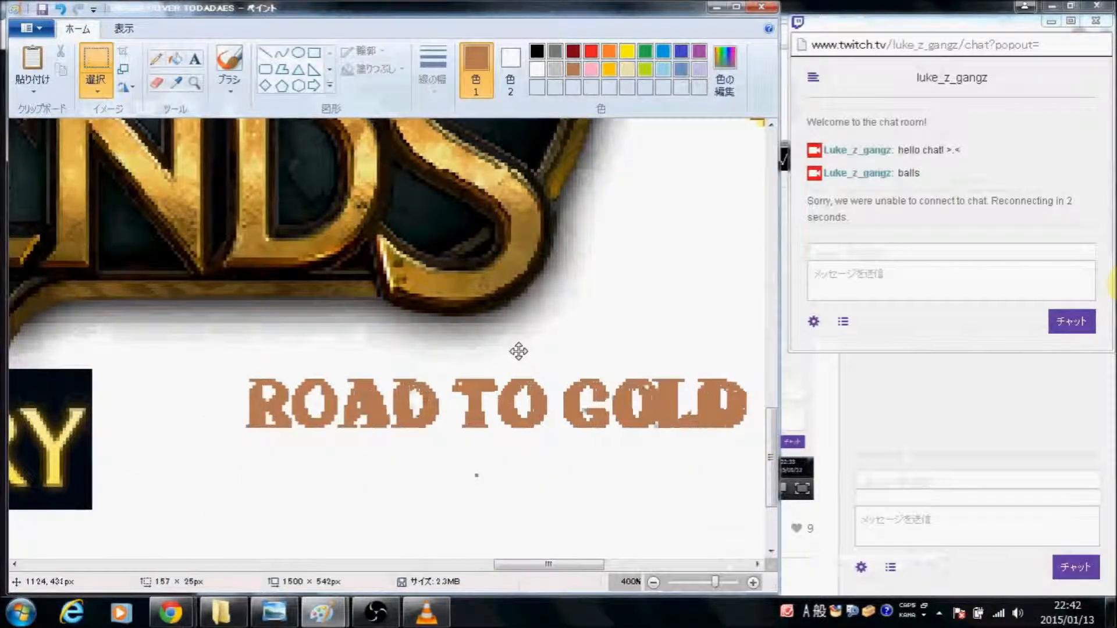
pyautogui.write('literally er')
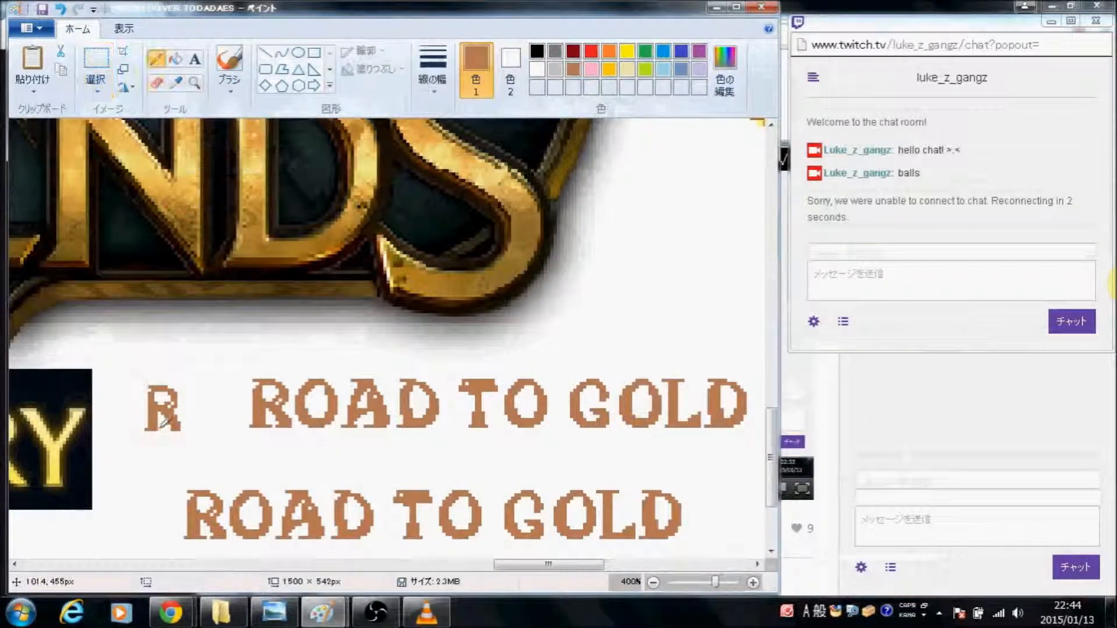
# Mix a lighter gold in Edit Colors and place the gold R over the first upper letter.
pyautogui.click(725, 69)
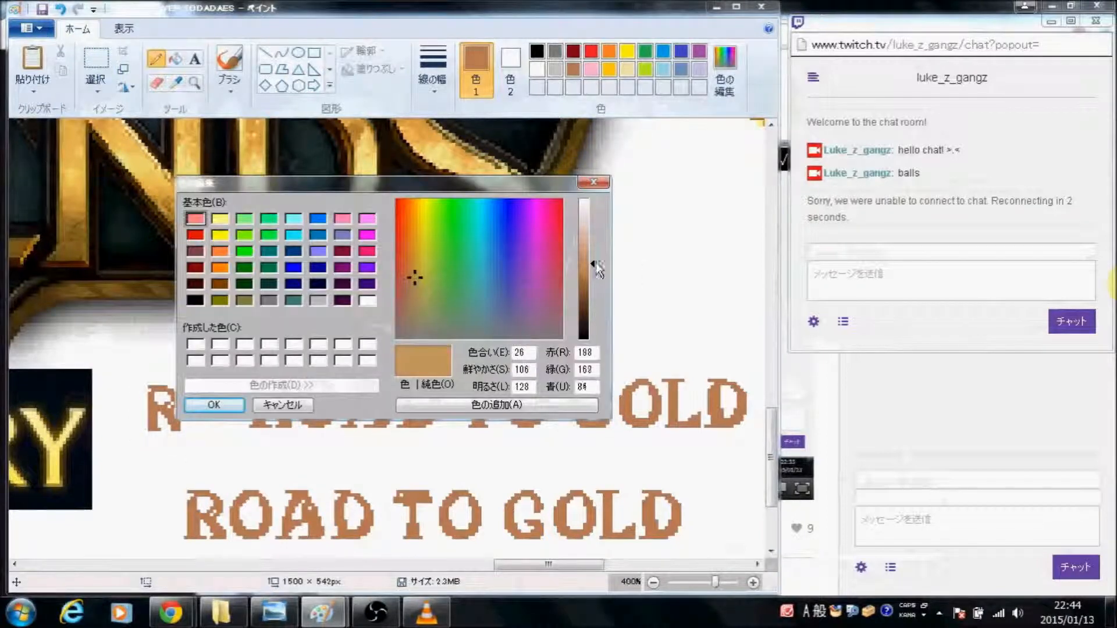
pyautogui.click(214, 405)
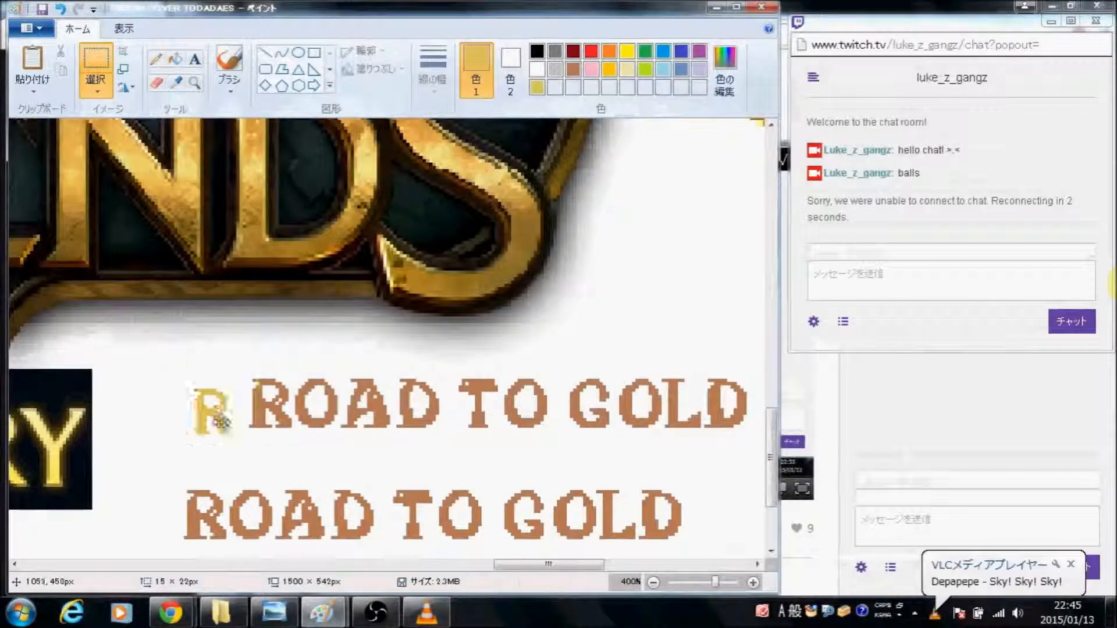
pyautogui.click(373, 611)
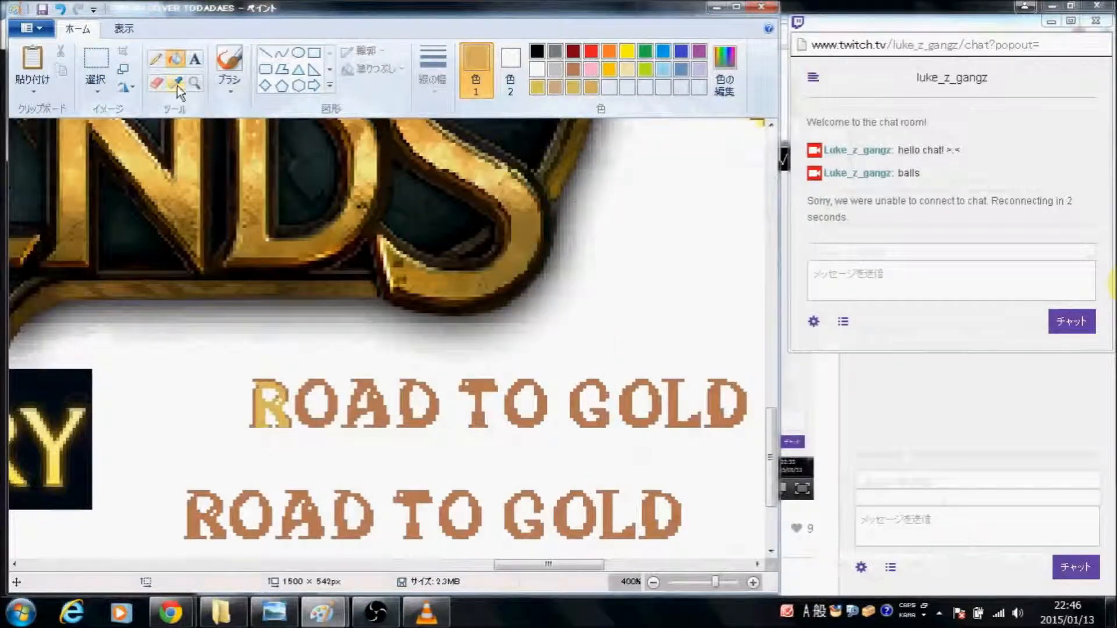
# Sample the lettering and set a darker brown as colour 2 in Edit Colors.
pyautogui.click(725, 71)
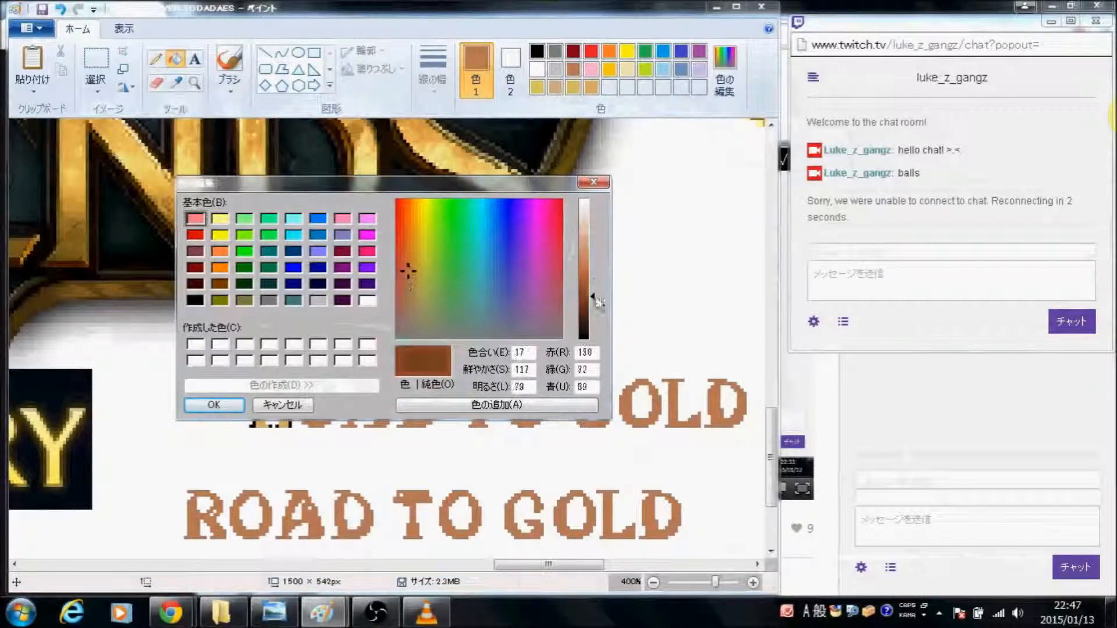
pyautogui.click(211, 405)
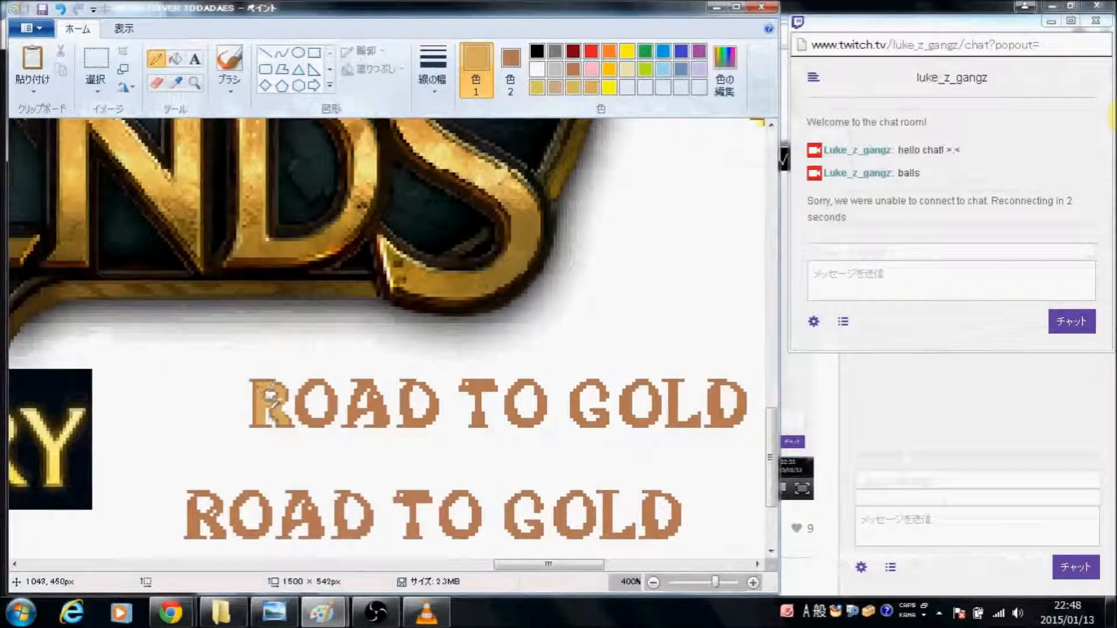
# Pencil light gold highlights into the letters R, O, A, D, T, O and G of the upper row.
pyautogui.click(94, 68)
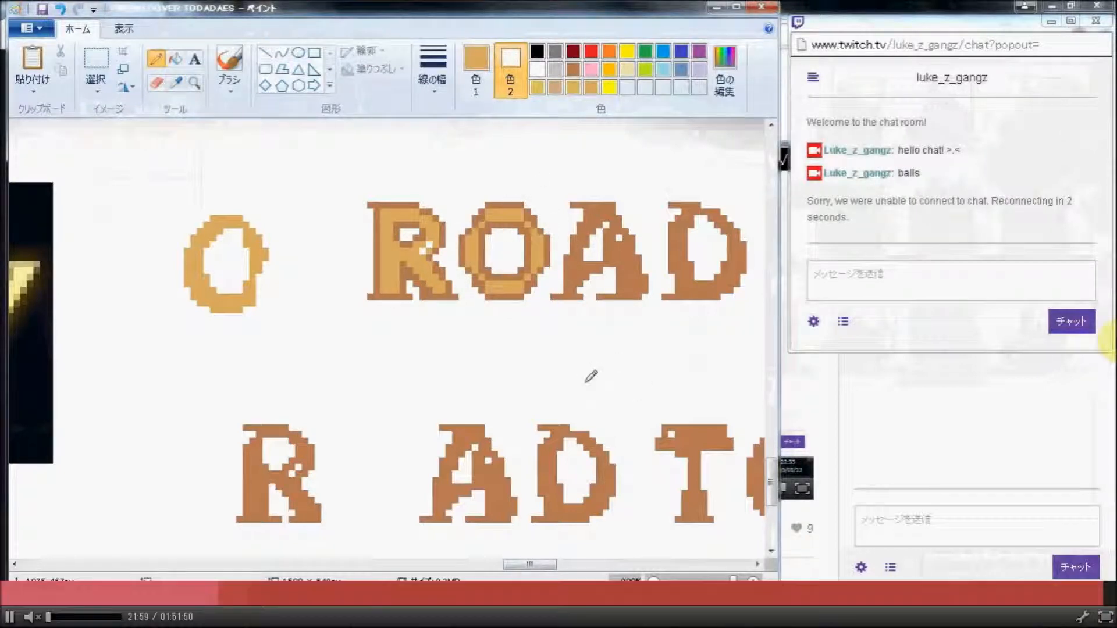
pyautogui.click(475, 68)
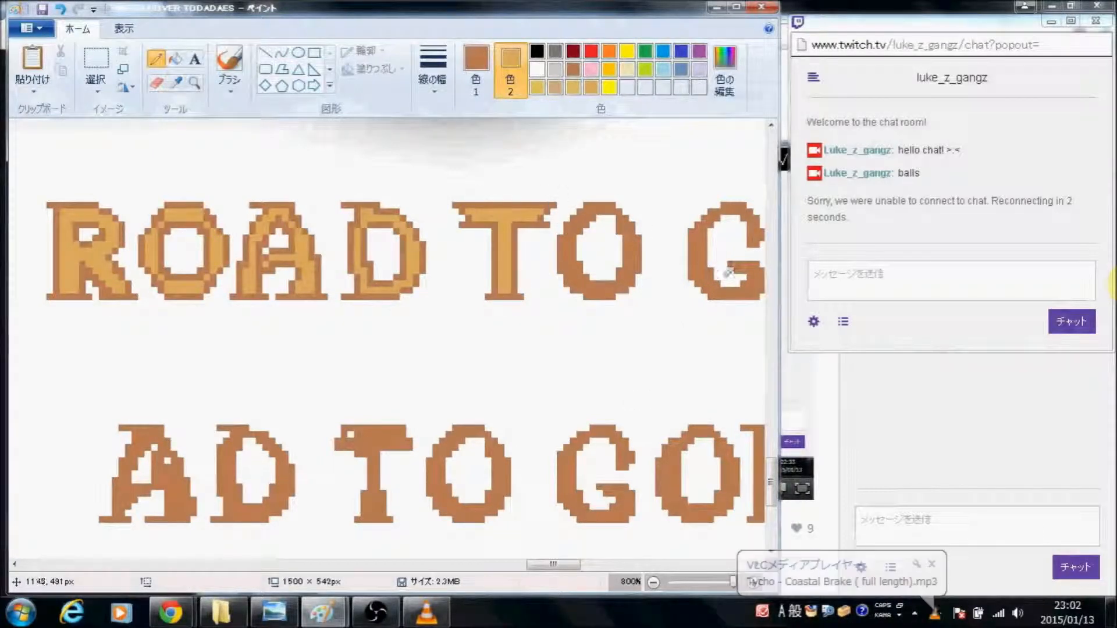
pyautogui.click(95, 68)
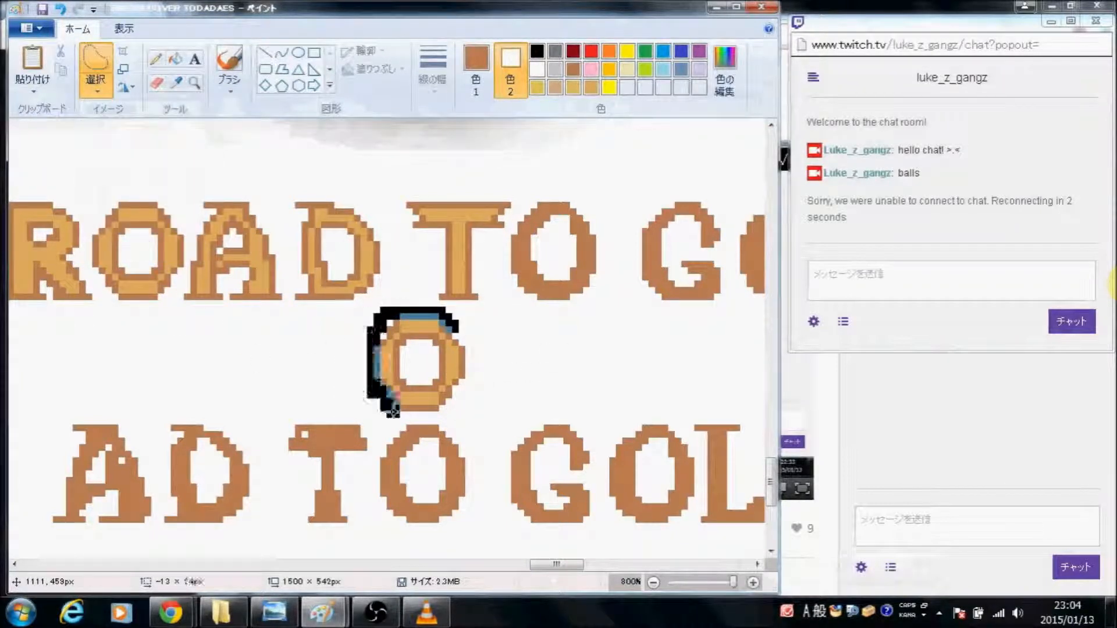
# Highlight the GOLD letters and start a free-form selection to move top-row letters.
pyautogui.click(27, 28)
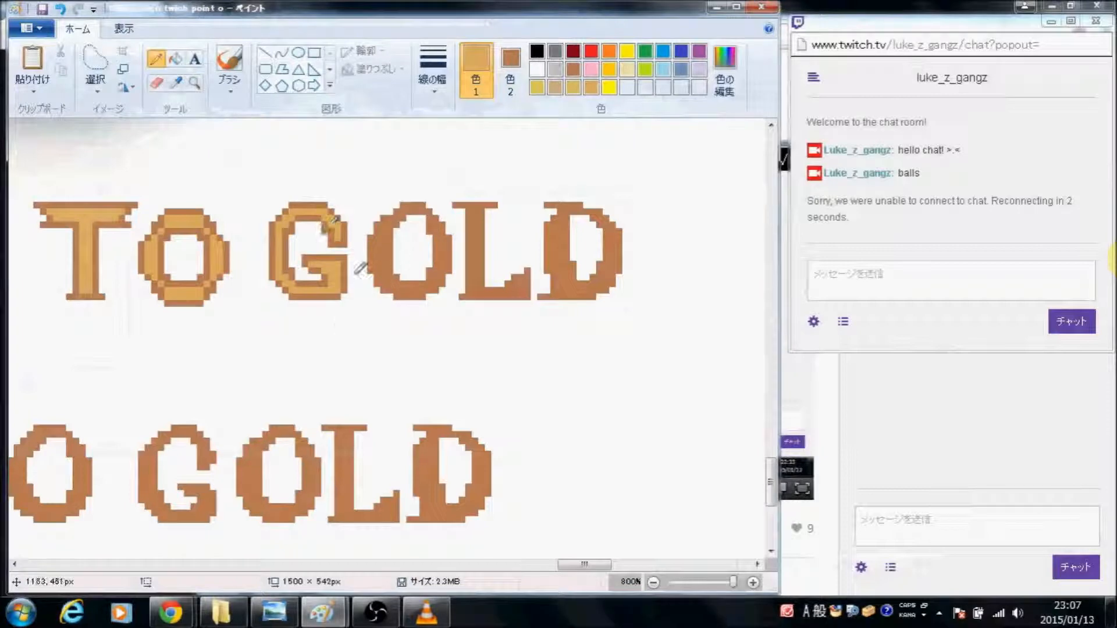
pyautogui.click(95, 68)
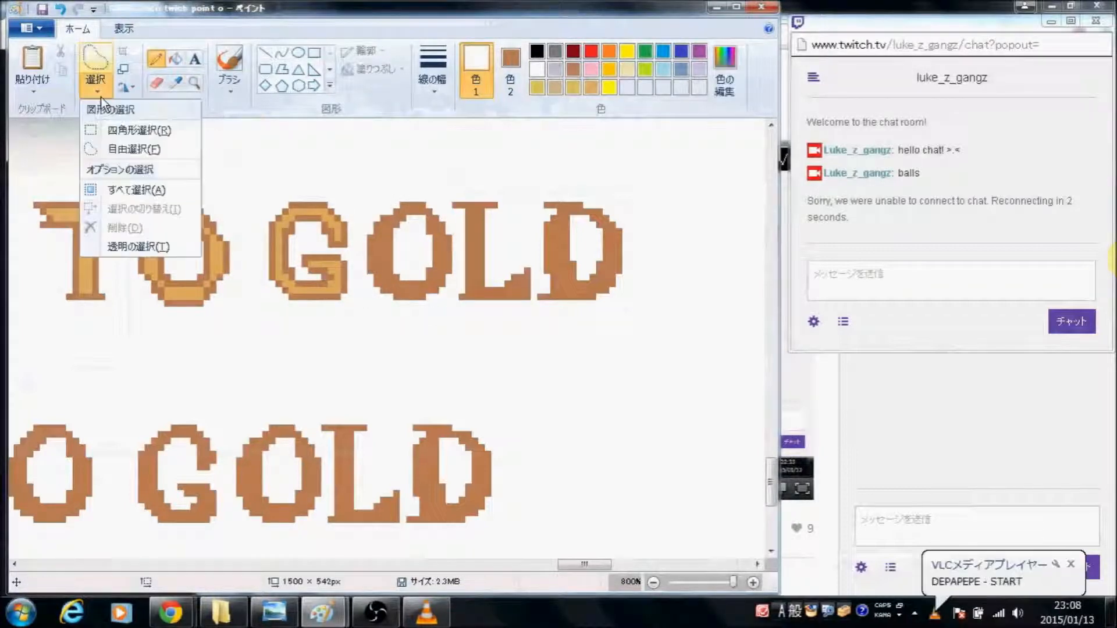
pyautogui.click(138, 129)
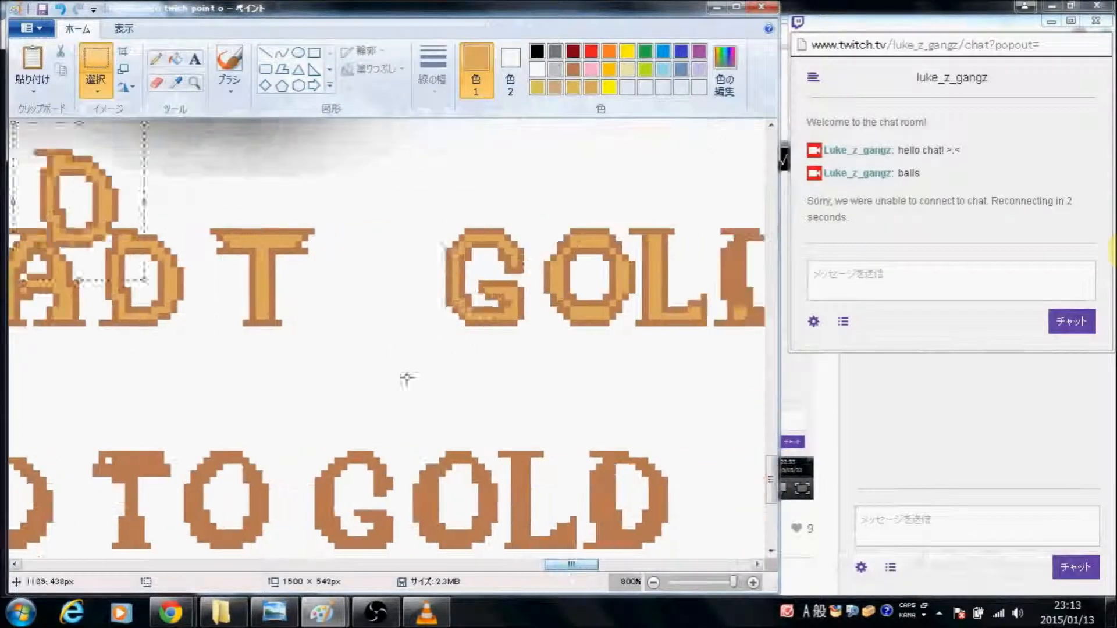
# Build EDUDS from copied letter pieces and pencil pixels in the gold pixel font.
pyautogui.click(94, 69)
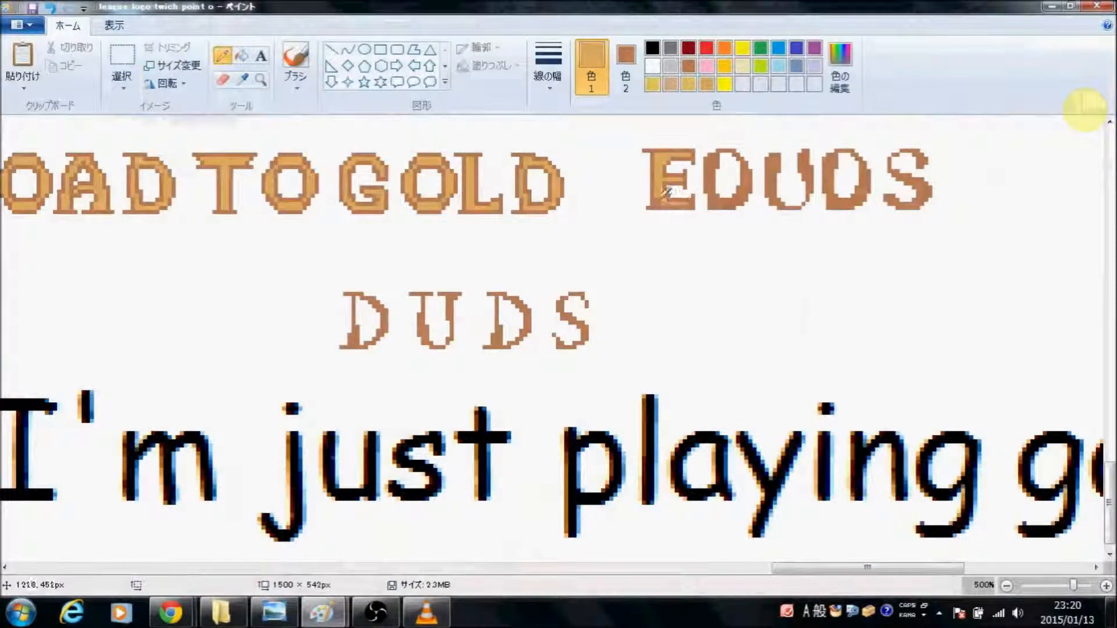
pyautogui.click(651, 65)
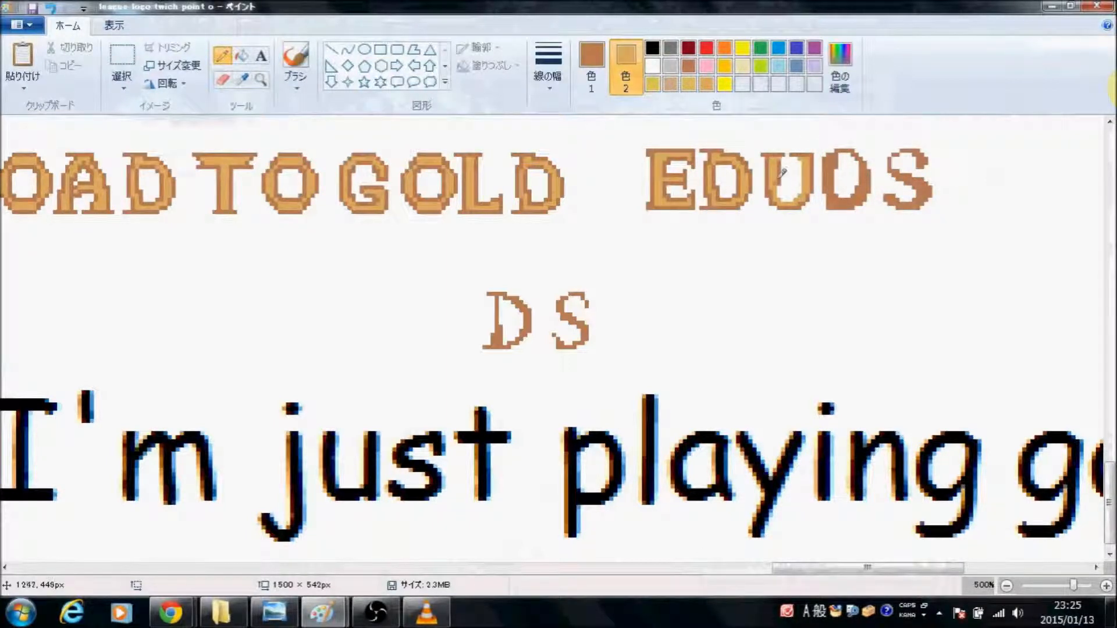
pyautogui.moveTo(574, 321); pyautogui.dragTo(802, 335)
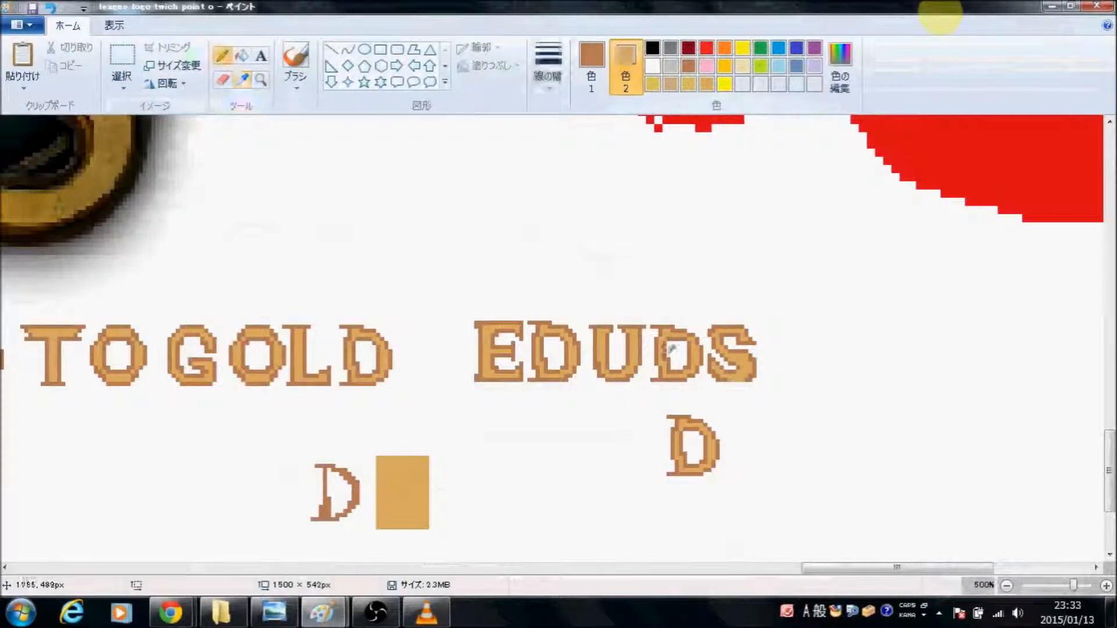
pyautogui.click(625, 53)
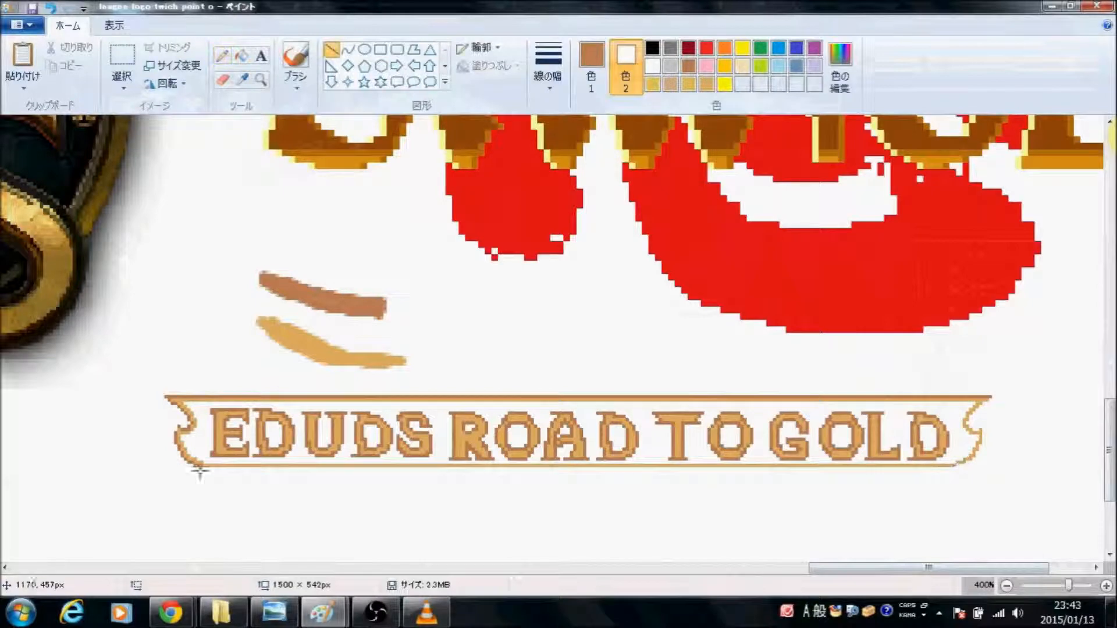
# Draw a gold scroll-banner outline with curled ends around the lettering.
pyautogui.click(121, 64)
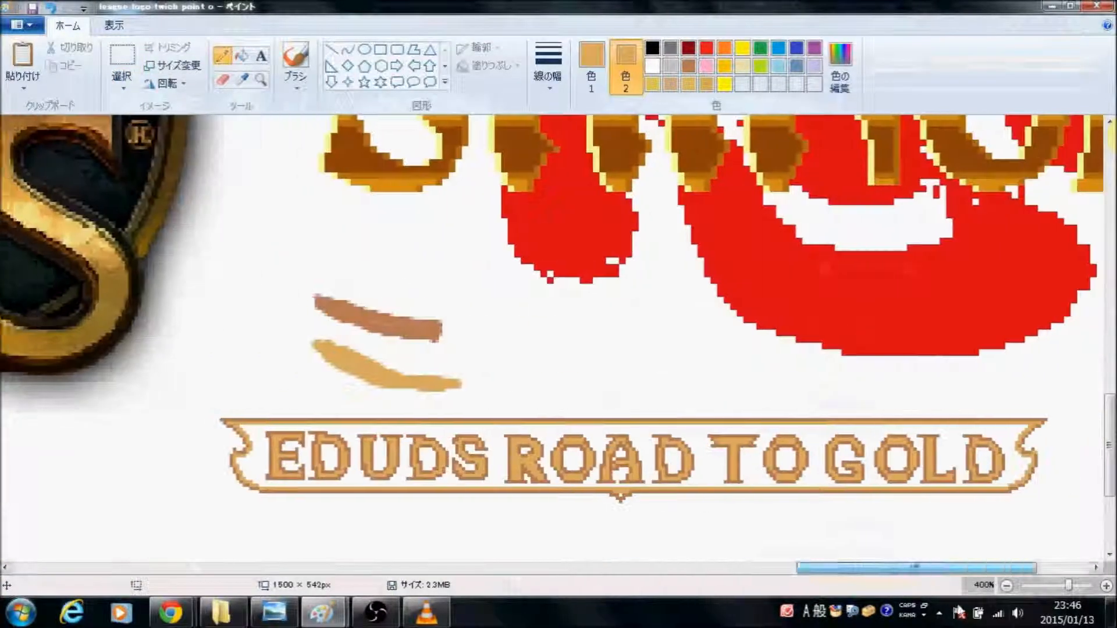
pyautogui.scroll(-3)
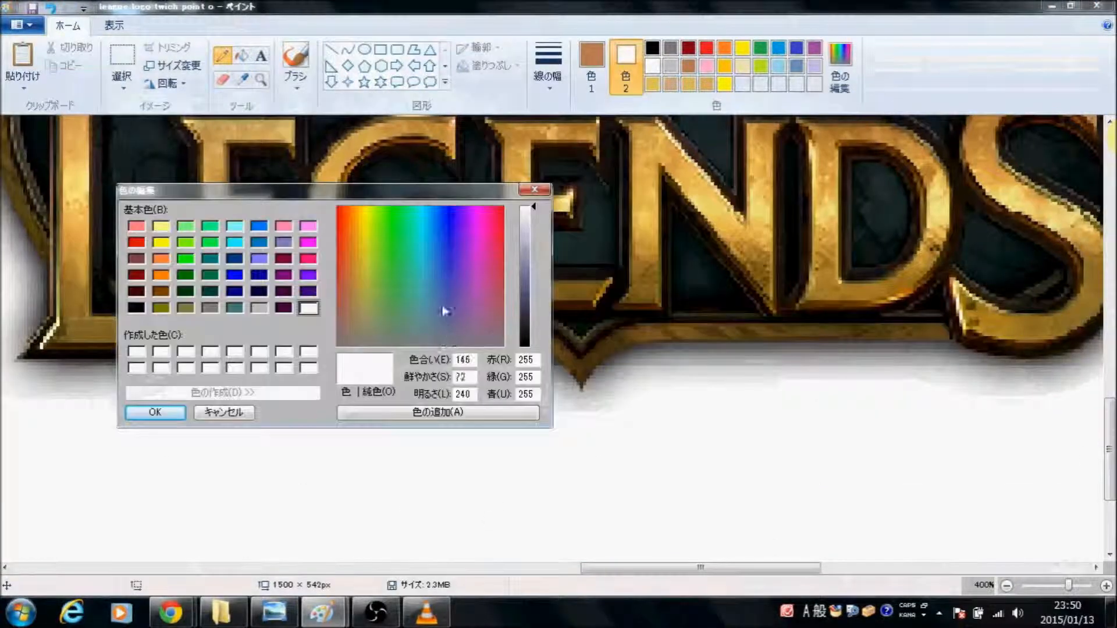
# Choose a dark teal hue in Edit Colors and add it to the custom colours.
pyautogui.click(153, 412)
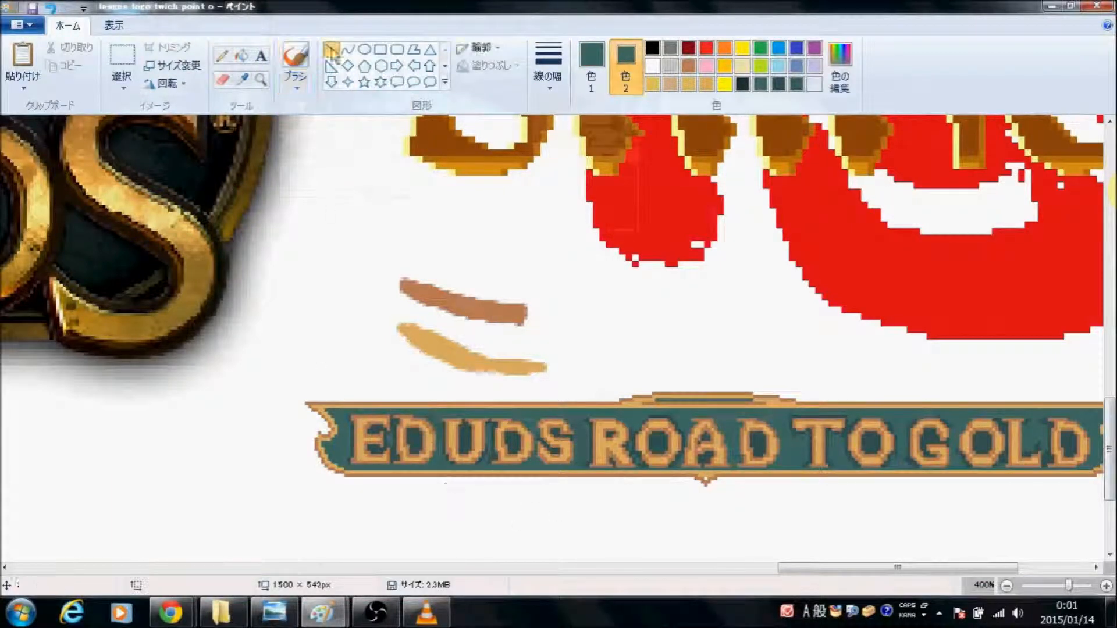
# Fill the banner outline with teal and scribble a note below it.
pyautogui.click(293, 64)
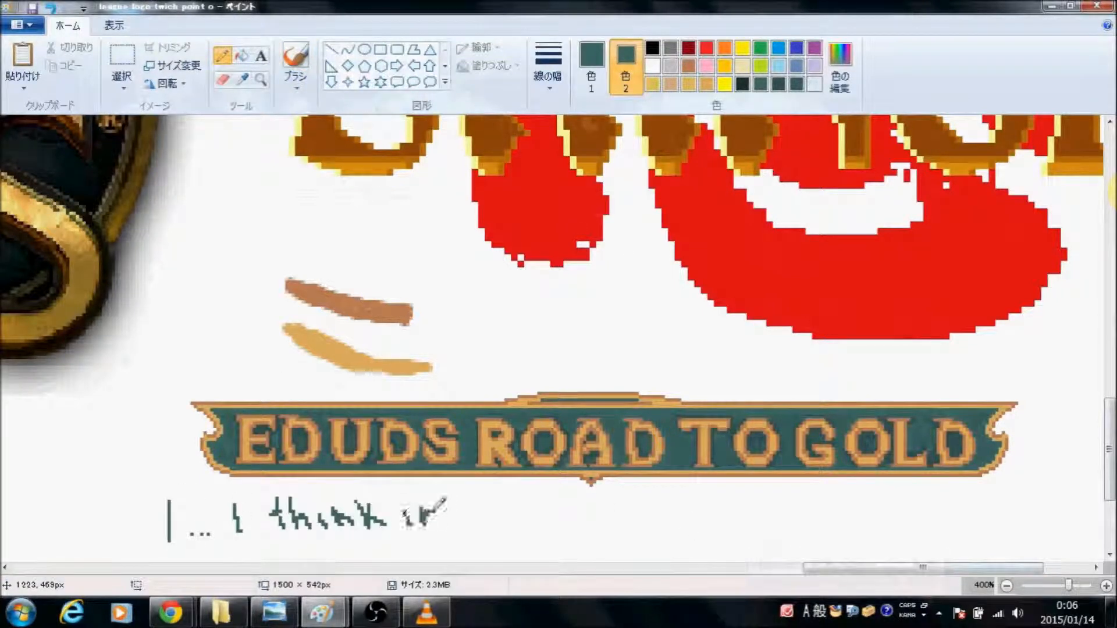
pyautogui.moveTo(427, 510); pyautogui.dragTo(742, 513)
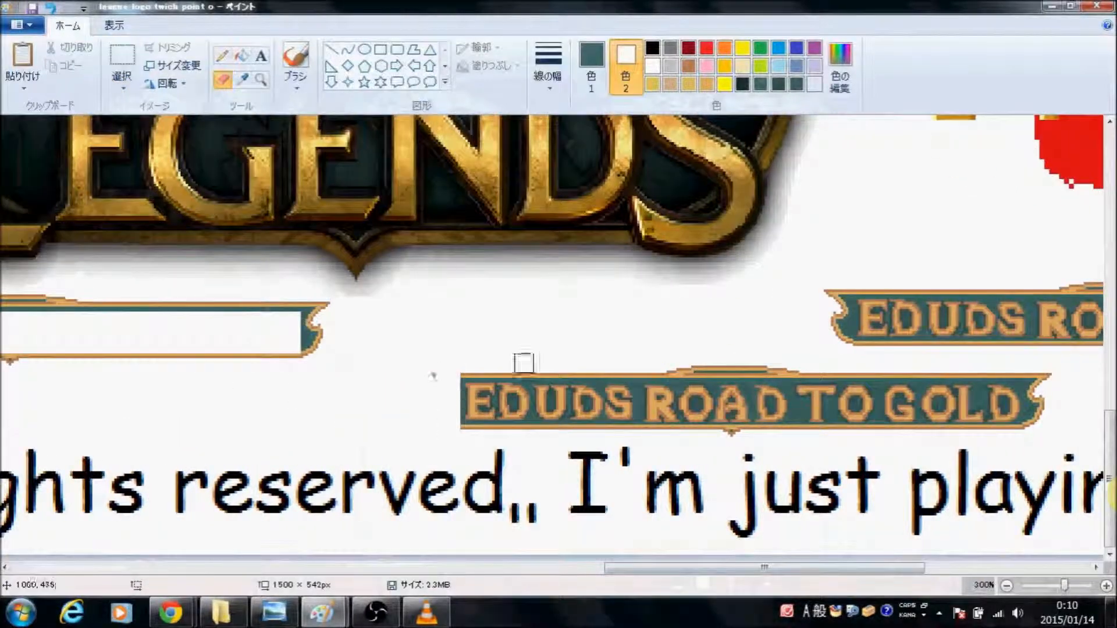
# Clean the copied banner under the logo, rejoin its loose end and erase the extra copy.
pyautogui.rightClick(496, 381)
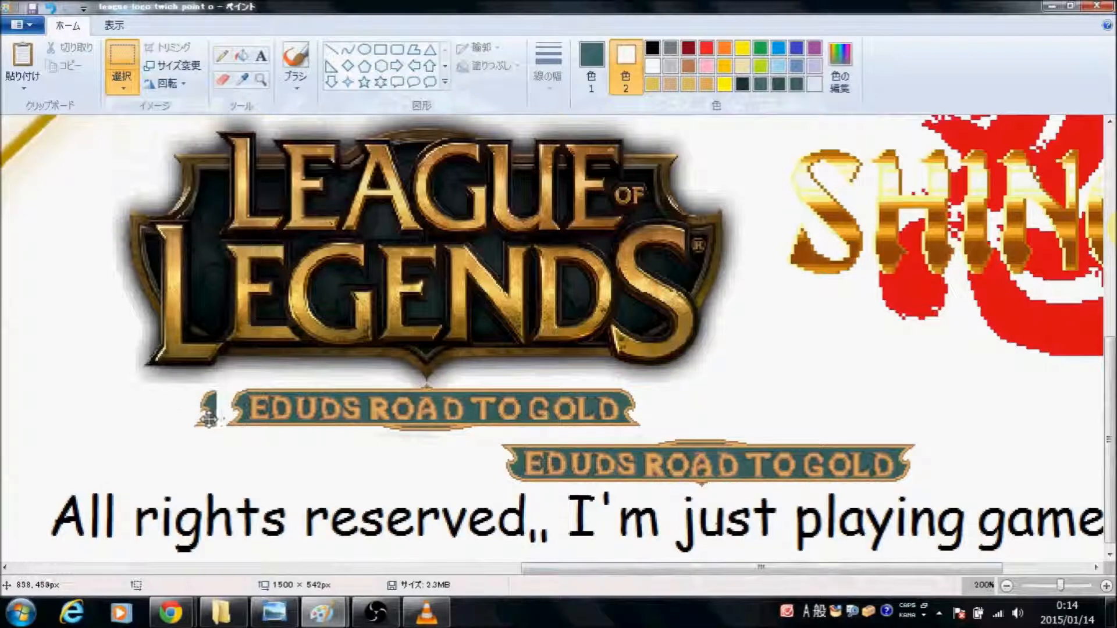
pyautogui.moveTo(655, 407)
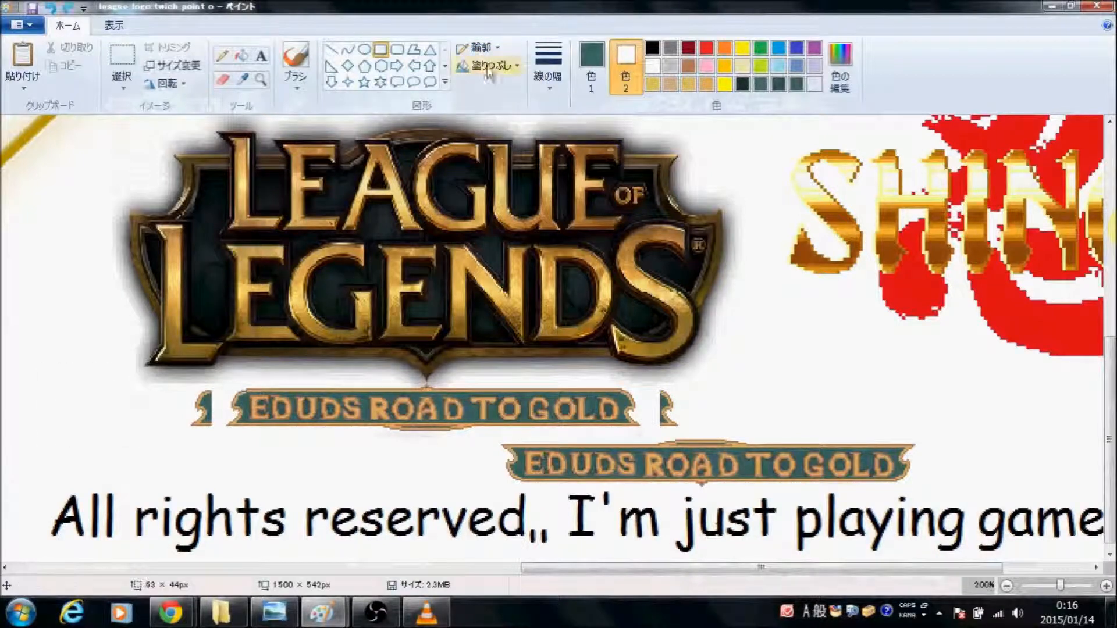
pyautogui.moveTo(214, 403); pyautogui.dragTo(275, 443)
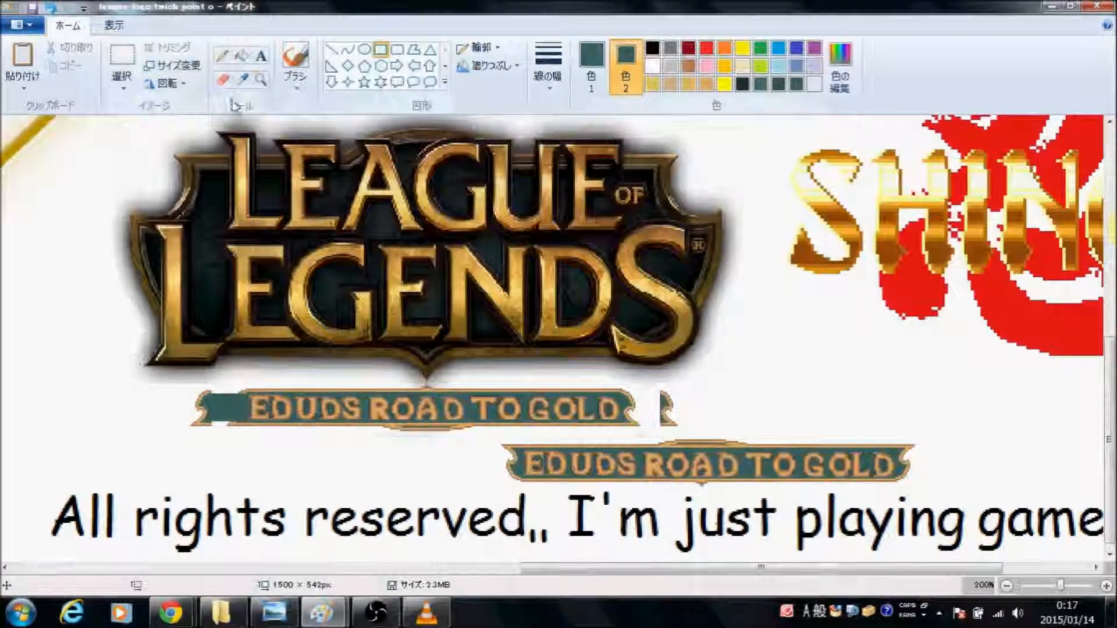
pyautogui.click(1079, 585)
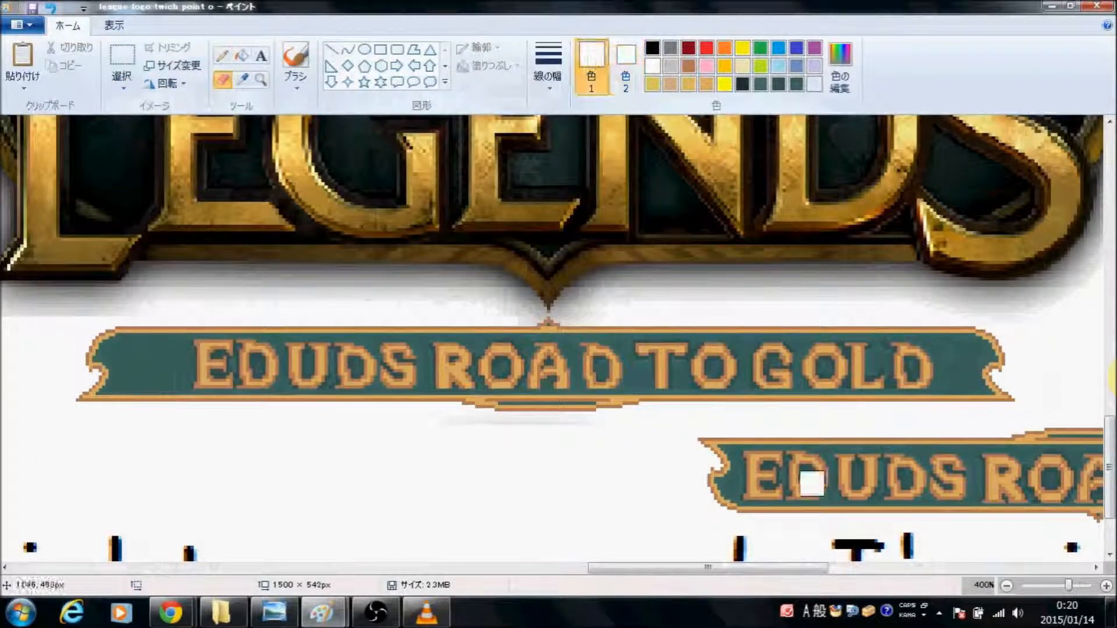
pyautogui.click(1005, 586)
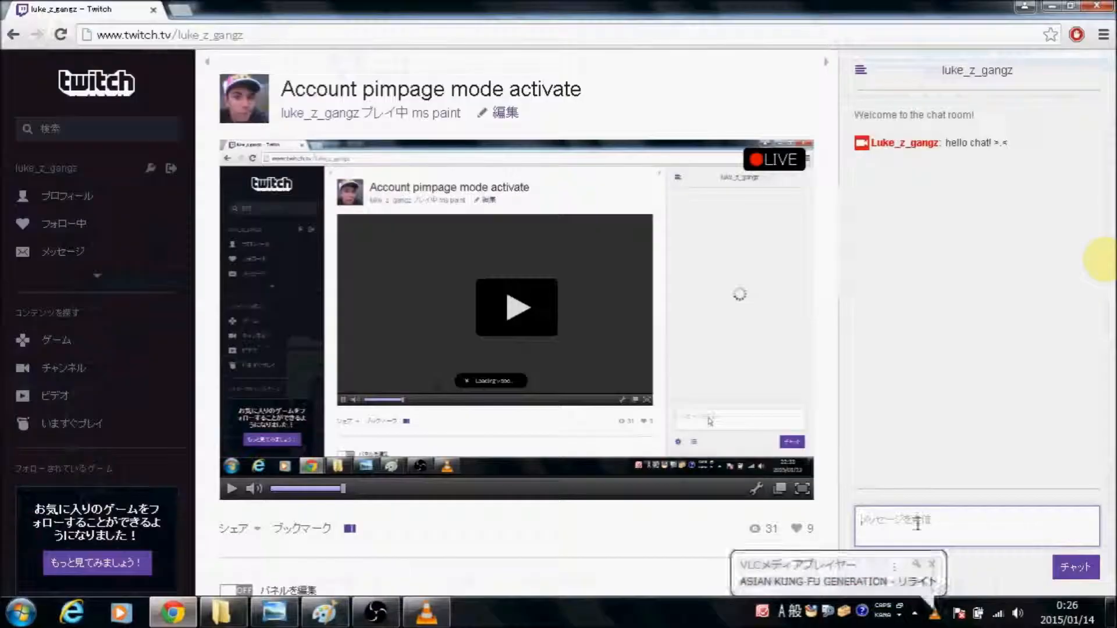
# Turn on the Edit Panels toggle on the Twitch channel page.
pyautogui.click(235, 590)
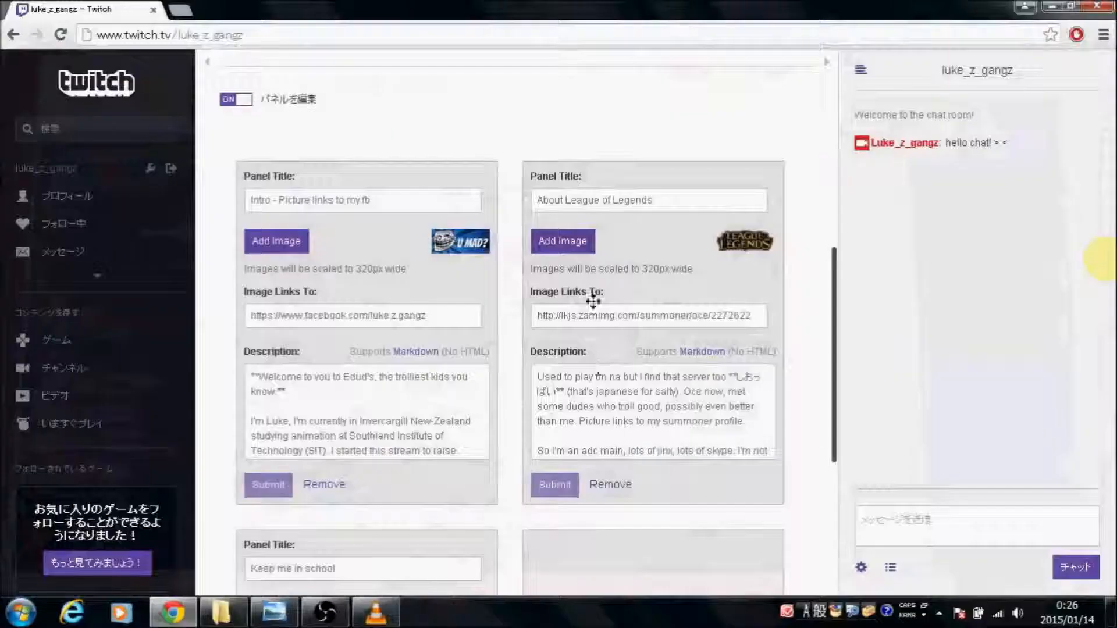